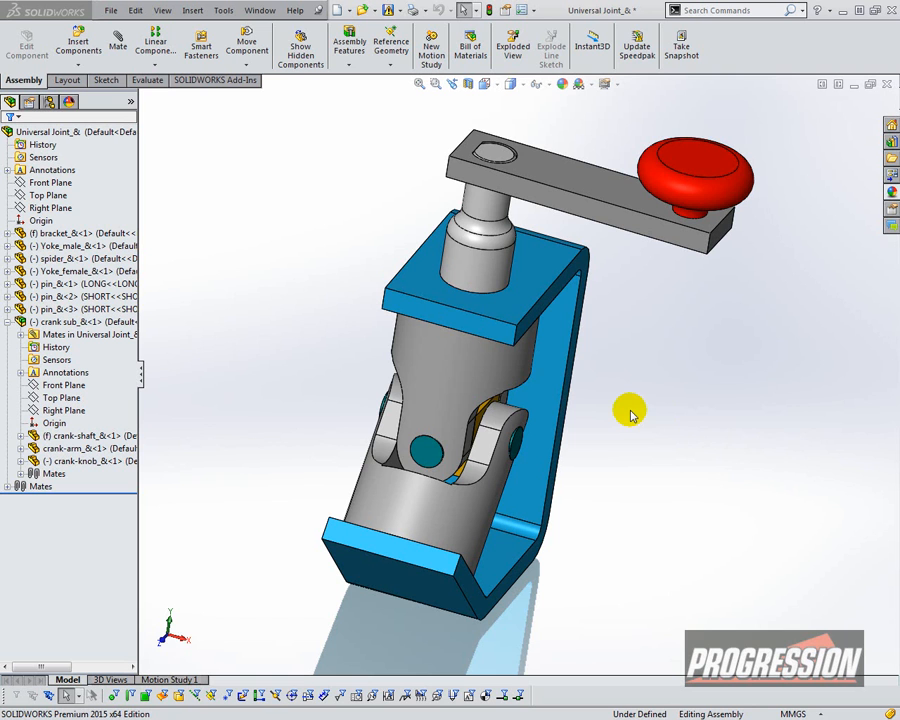
mouse_move(684, 416)
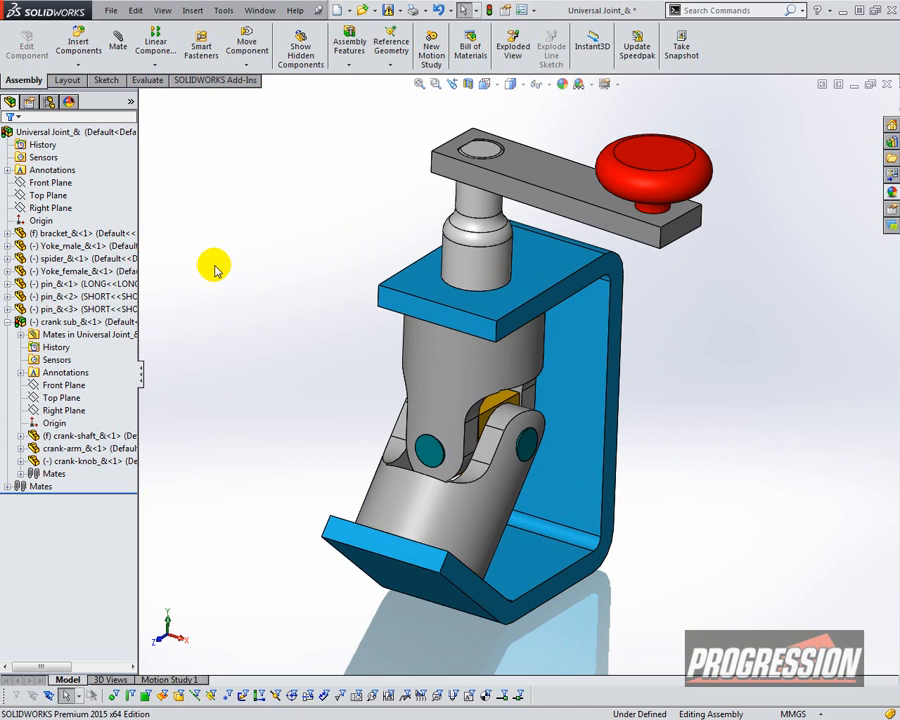
mouse_move(248, 44)
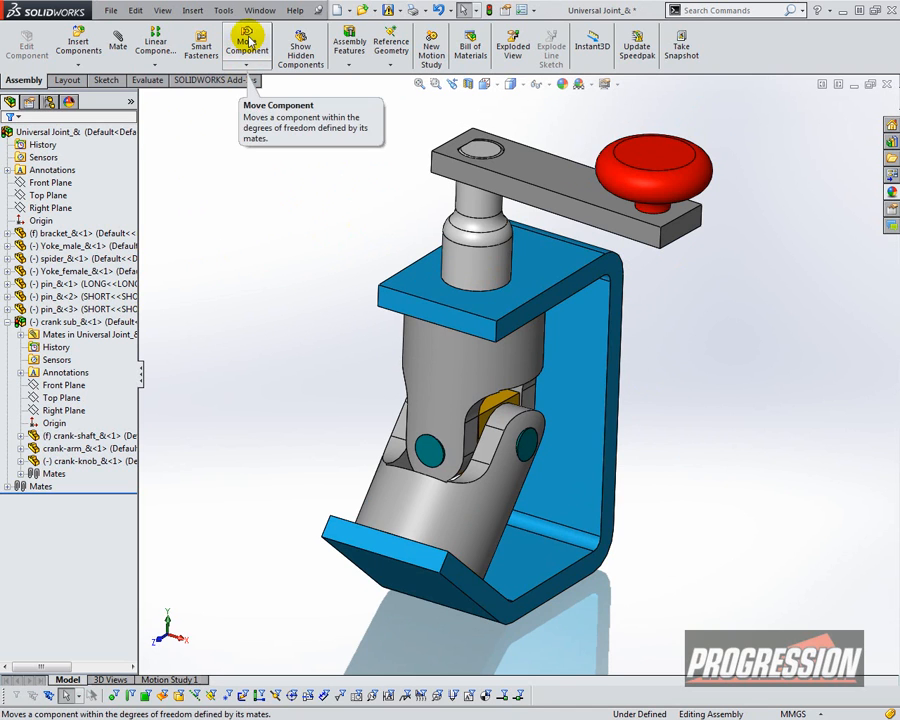
Start Move Component with Collision Detection set to stop at collision and highlight faces.
click(248, 44)
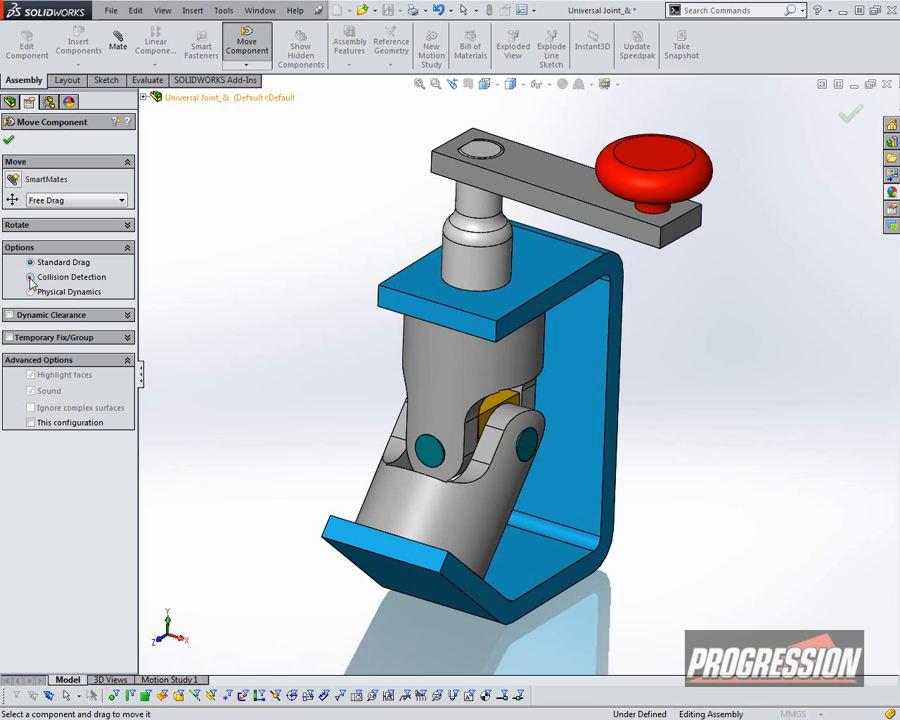
click(32, 276)
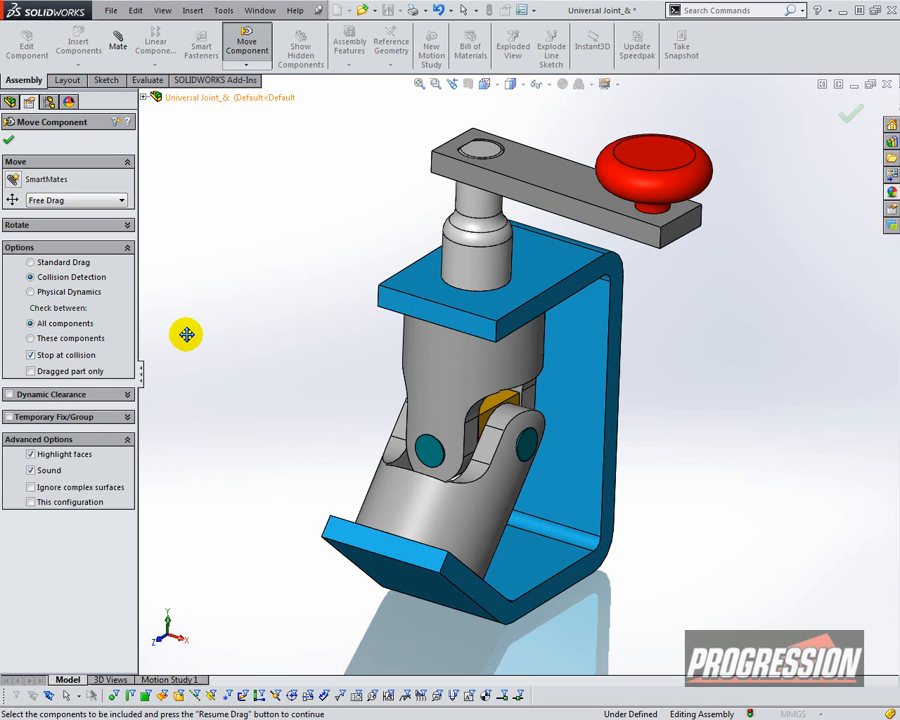
mouse_move(660, 180)
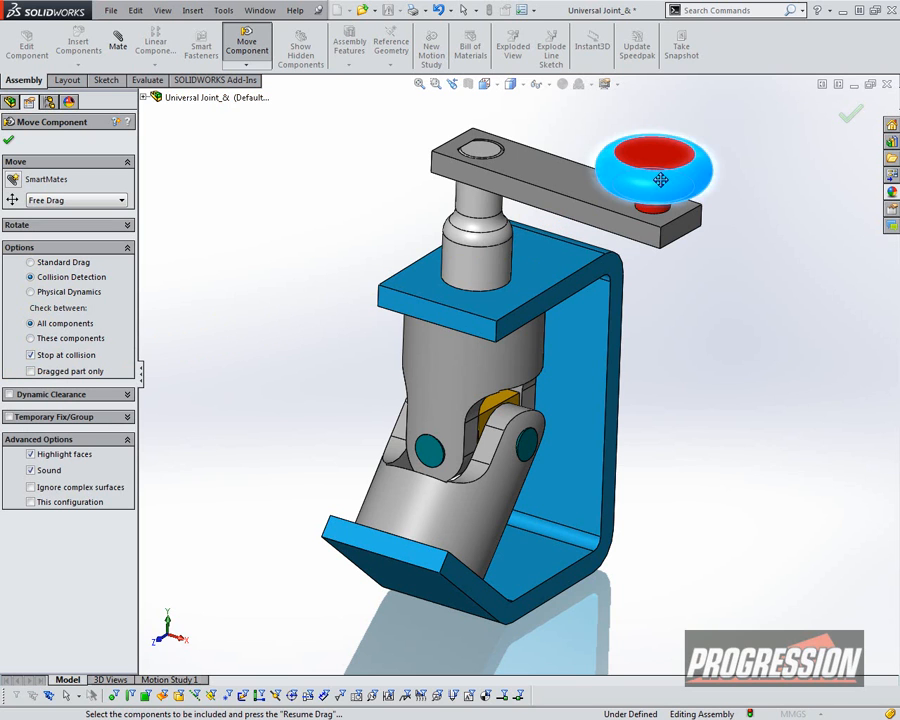
Rotate the crank by its red knob until the joint parts collide, then swing it back.
drag(660, 180, 660, 192)
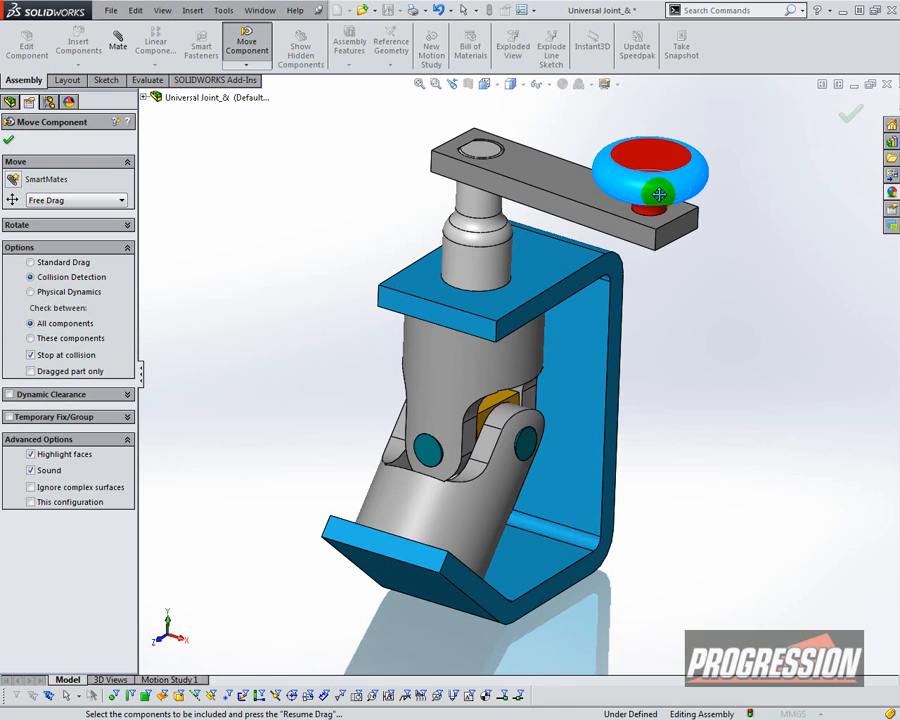
drag(660, 196, 632, 202)
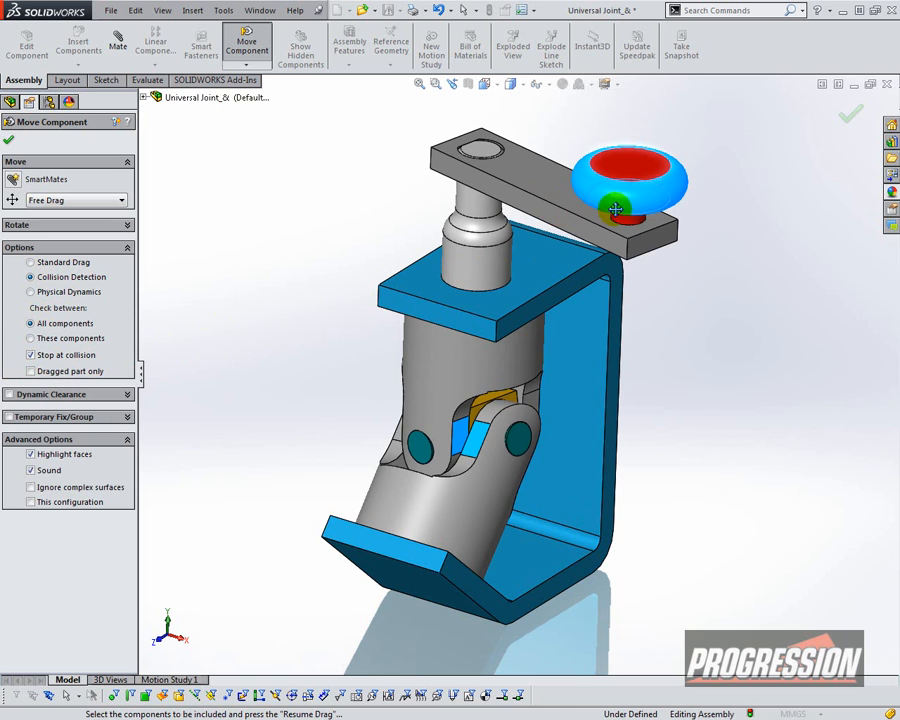
drag(616, 206, 612, 218)
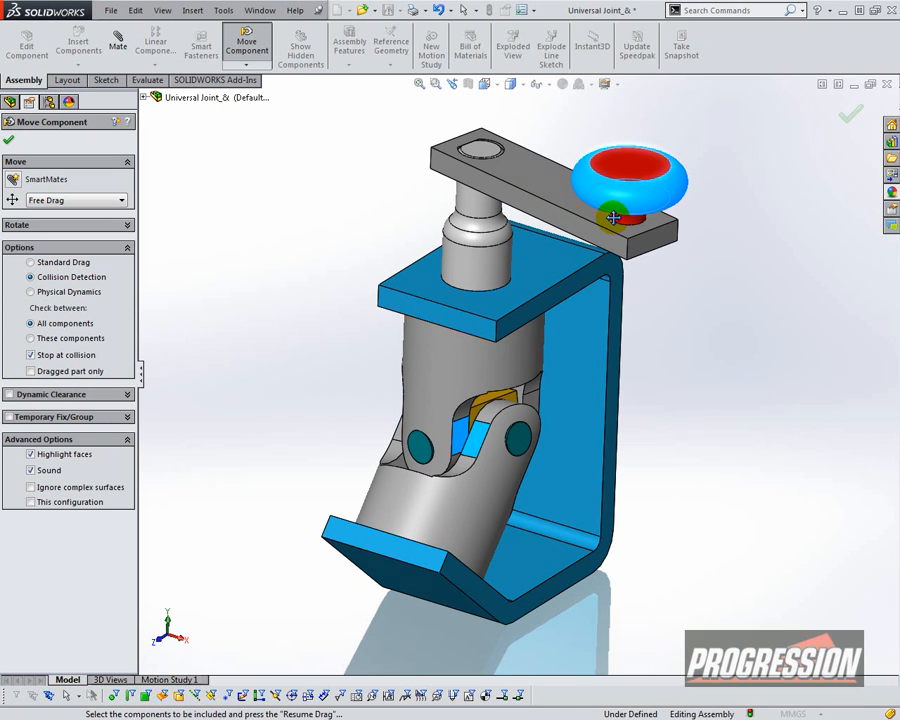
drag(612, 216, 530, 516)
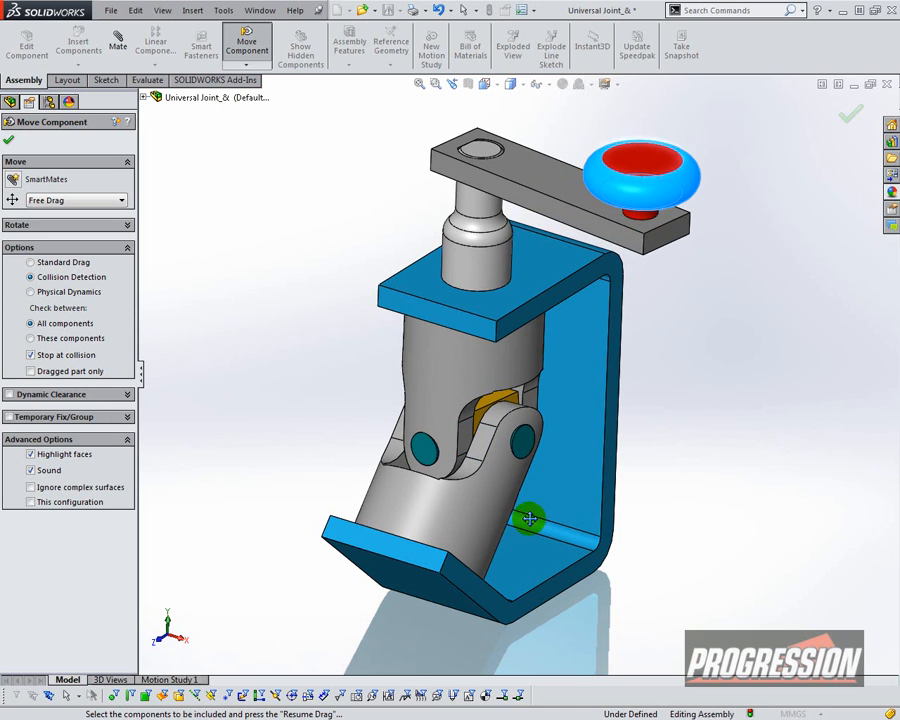
click(32, 470)
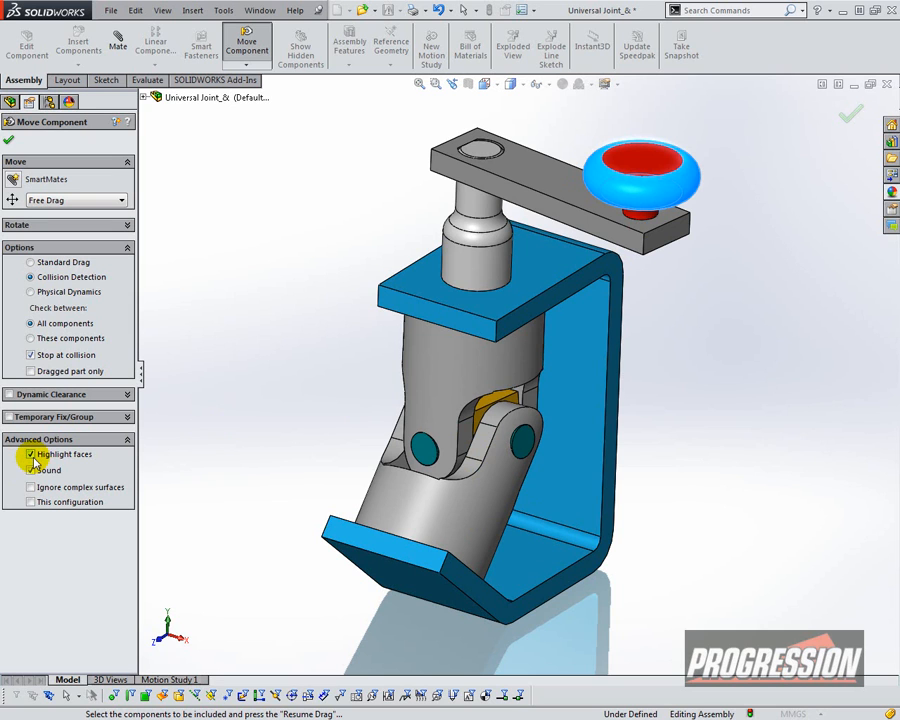
click(32, 470)
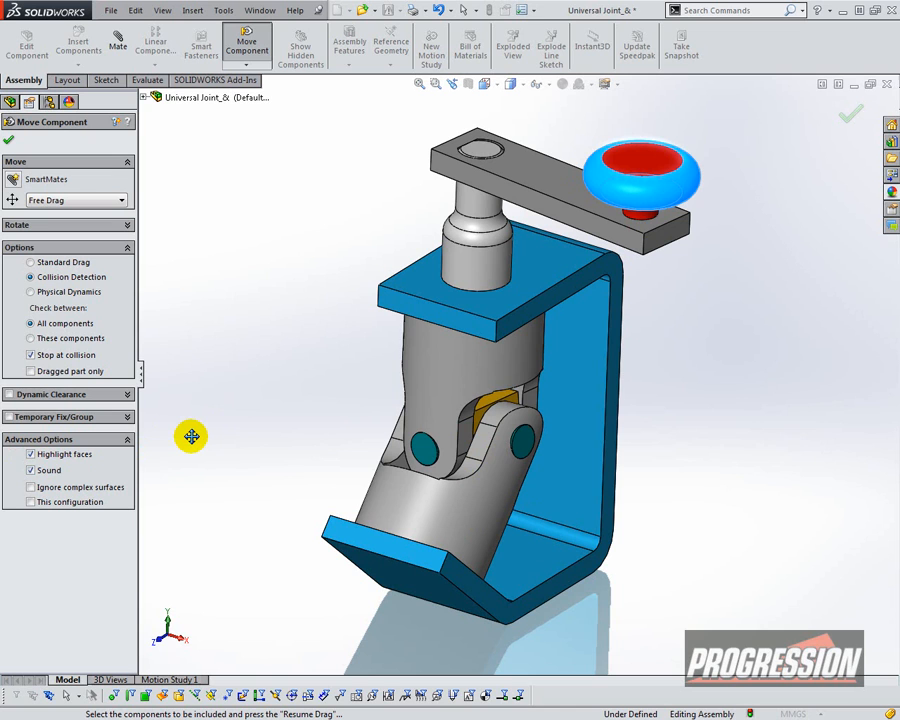
mouse_move(84, 190)
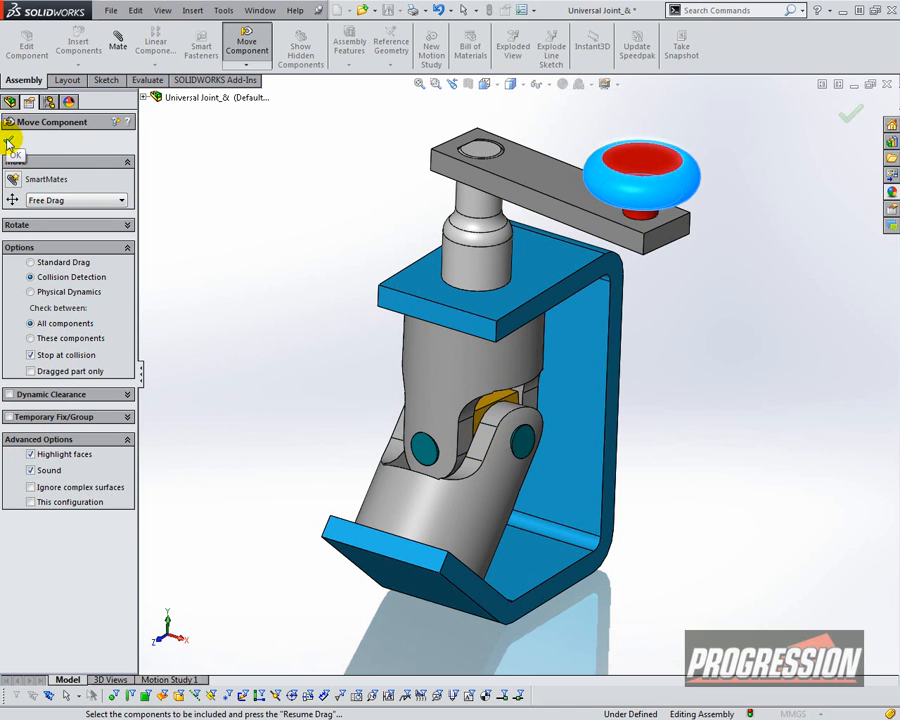
Finish the component move and start Interference Detection from the Evaluate tools.
click(14, 142)
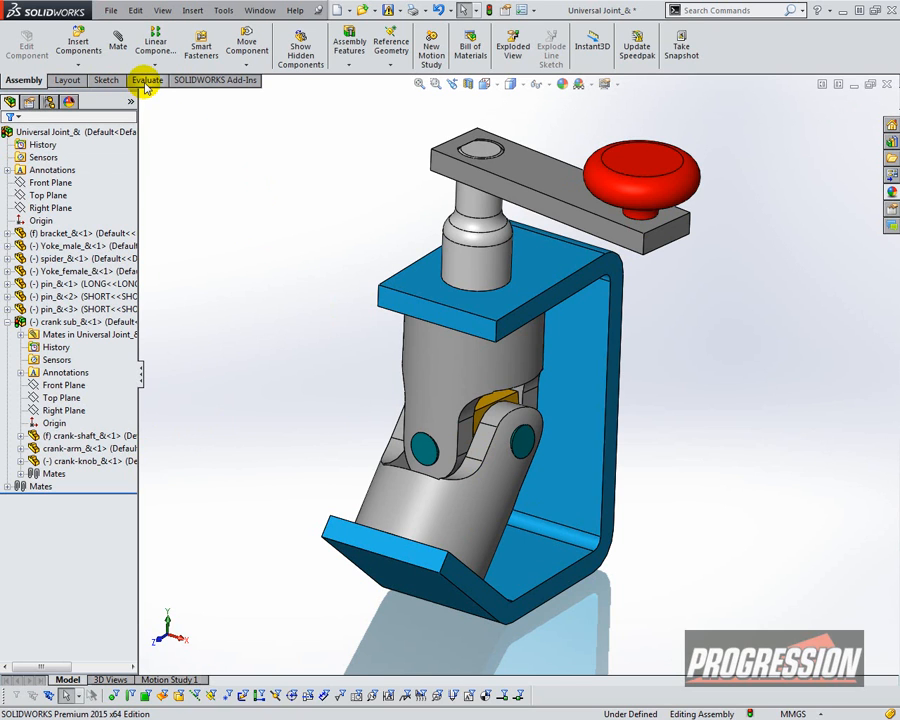
click(148, 80)
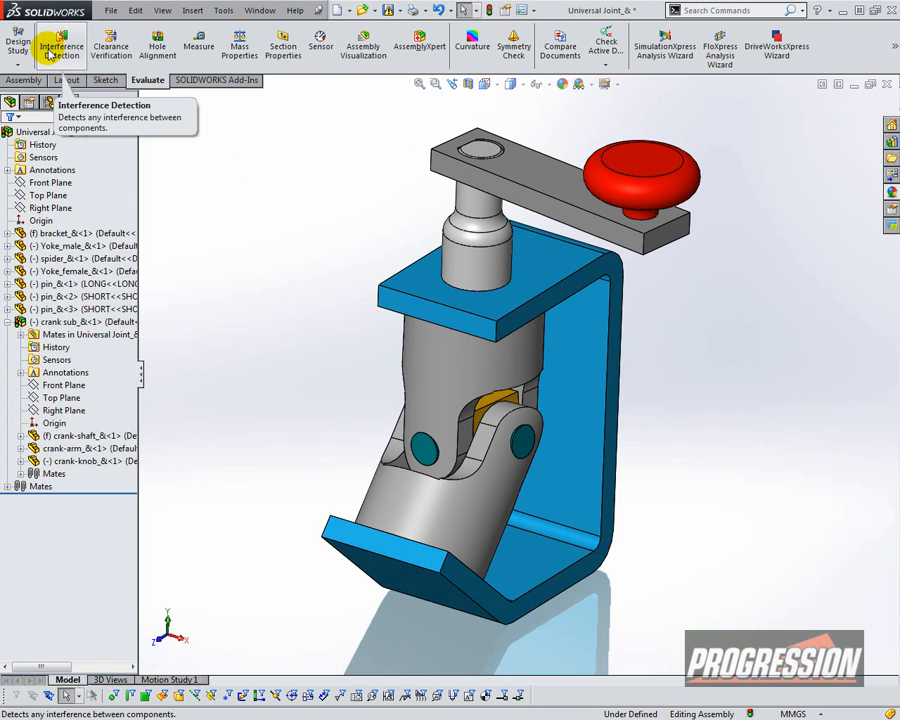
click(62, 44)
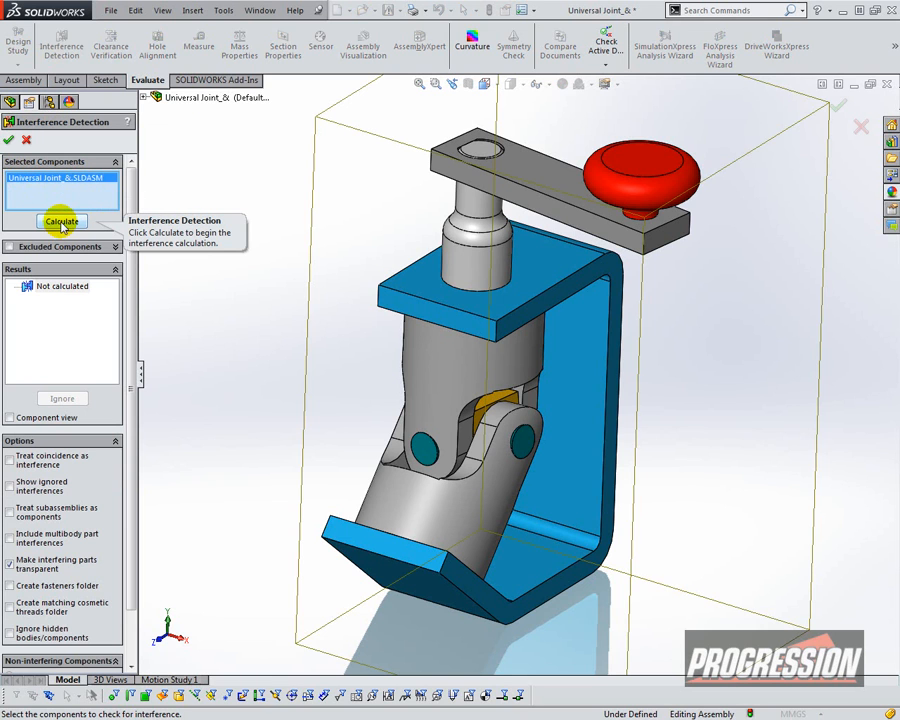
mouse_move(104, 252)
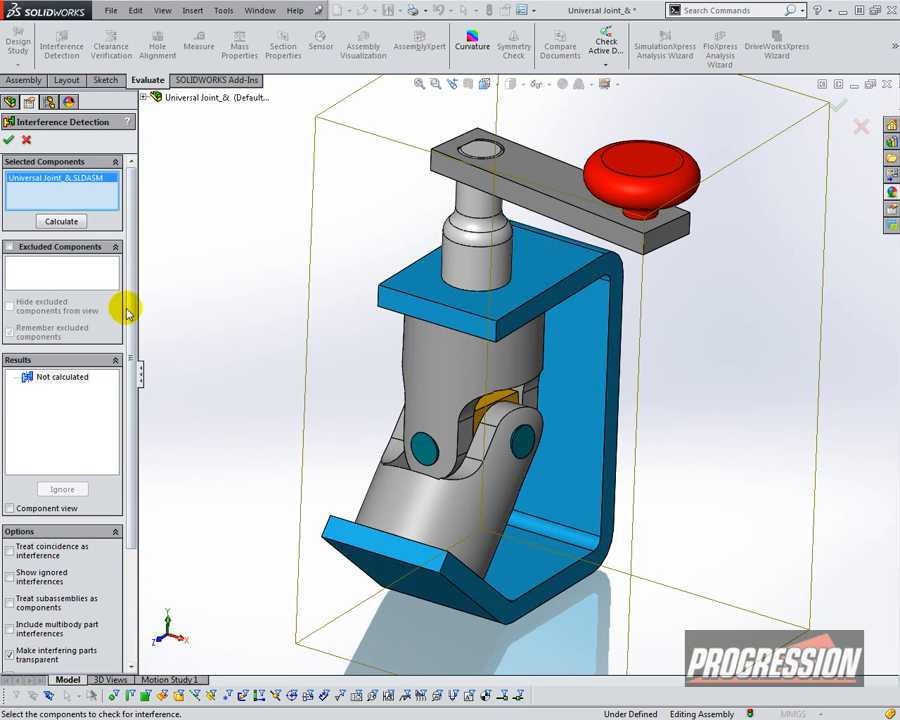
Calculate interferences for the whole assembly and confirm the No Interferences result.
click(62, 220)
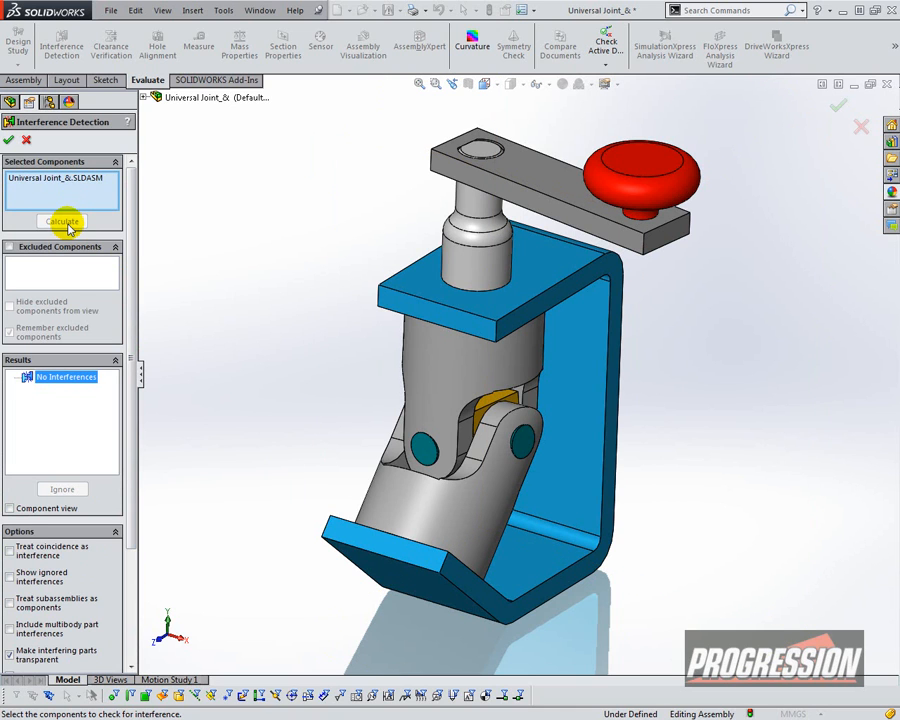
click(64, 376)
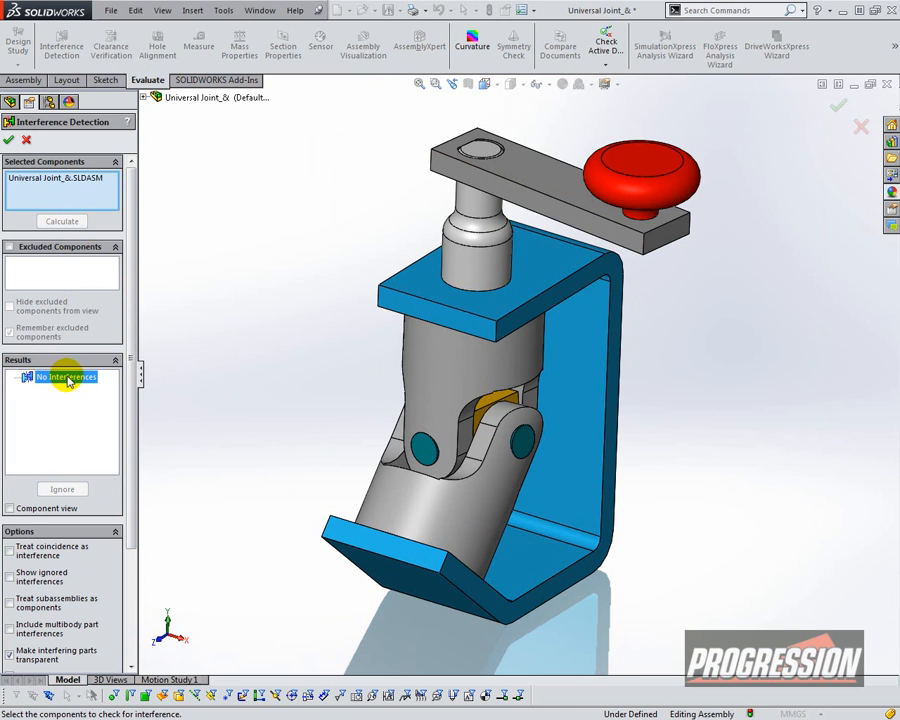